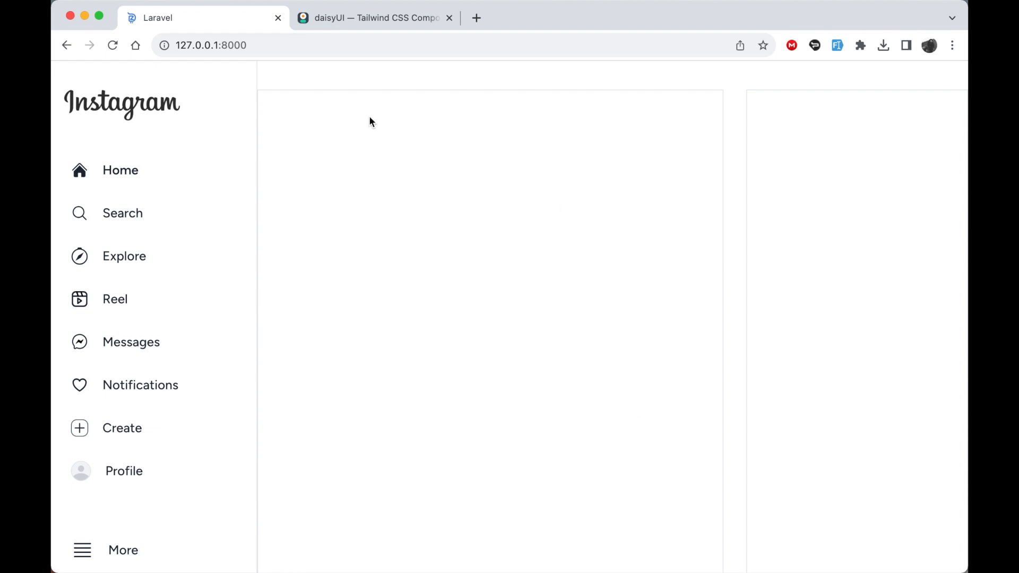
{"action": "mouse_move", "coordinate": [490, 110]}
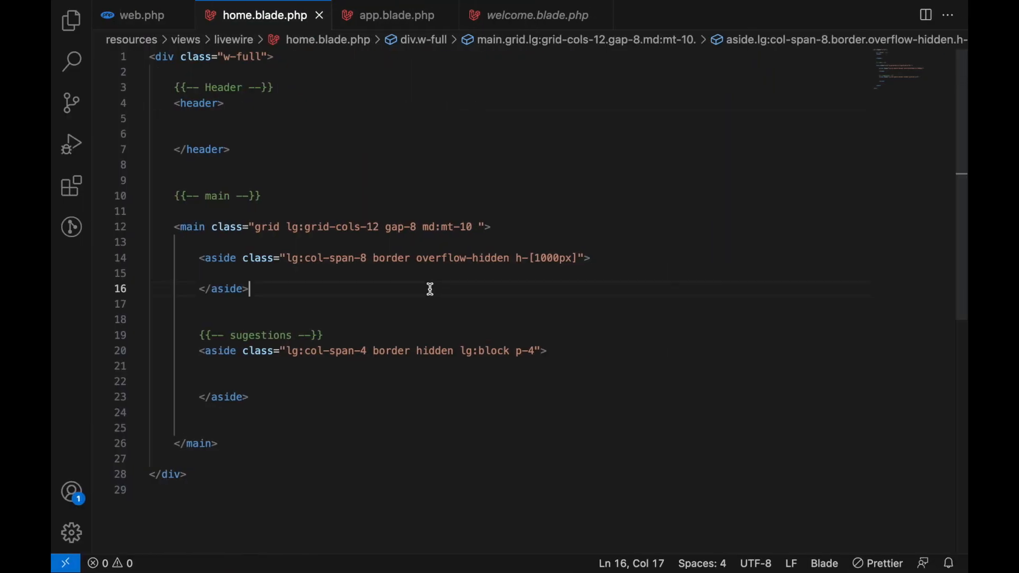
{"action": "mouse_move", "coordinate": [648, 248]}
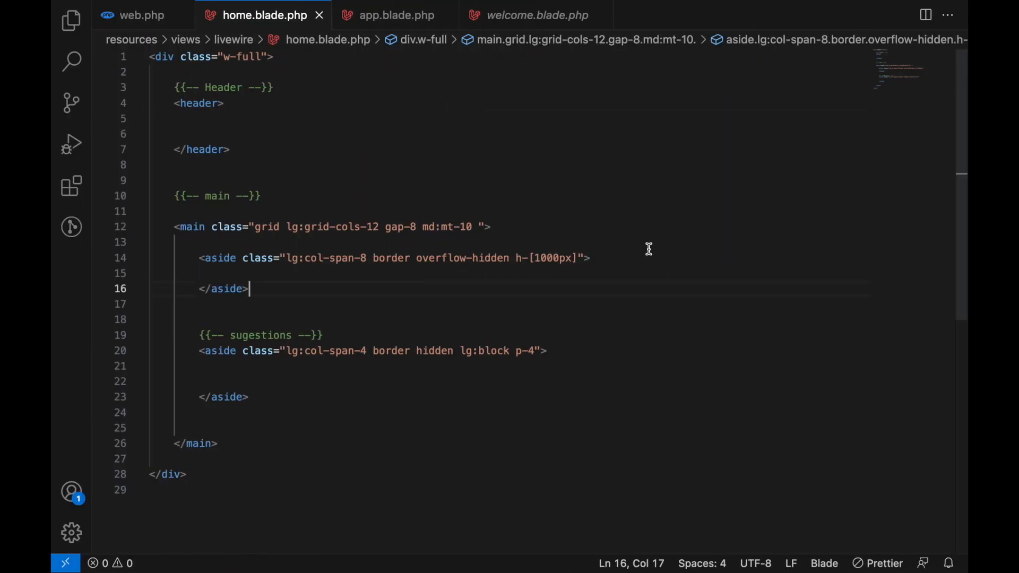
- Add a {{-- Stories --}} comment and start a ul.flex.overflow-x-auto list with a li child
{"action": "key", "text": "Enter"}
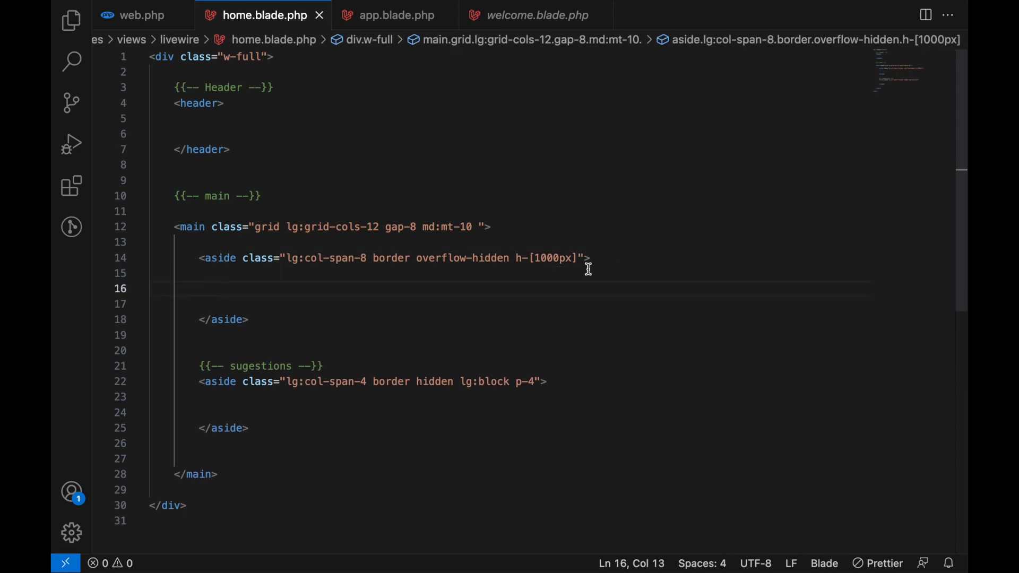
{"action": "type", "text": "{{--  --}}"}
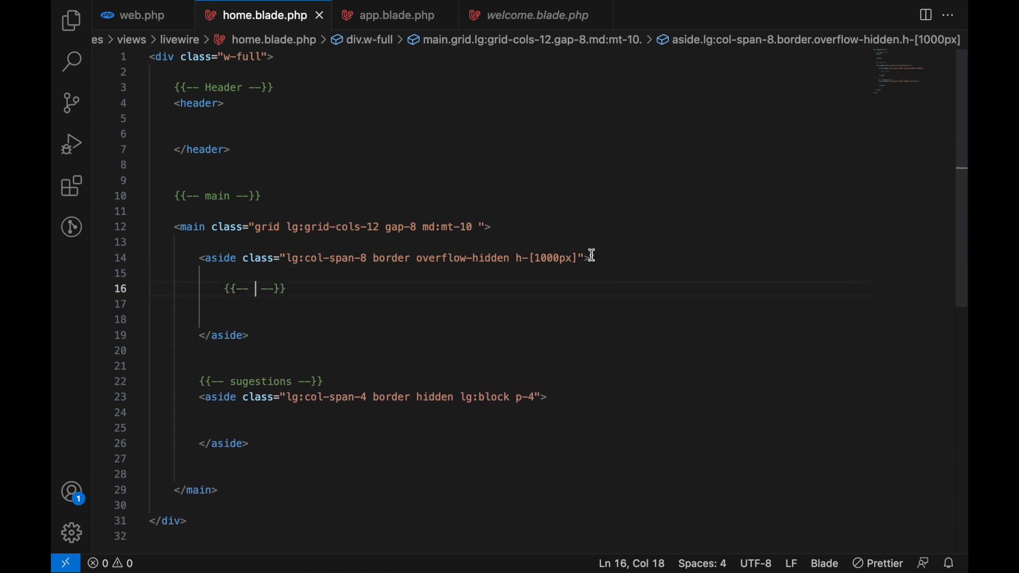
{"action": "type", "text": "Stories"}
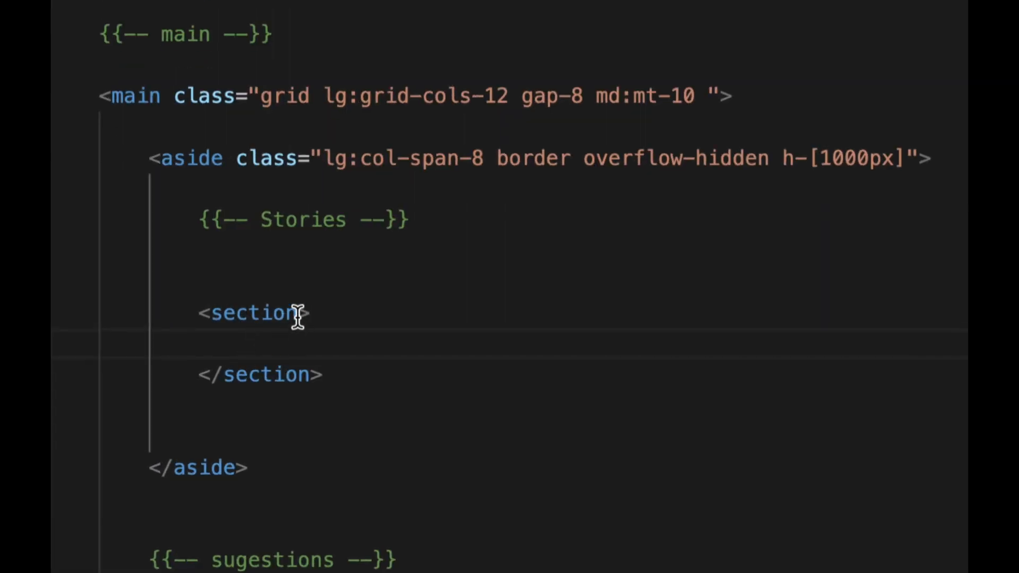
{"action": "type", "text": "ul"}
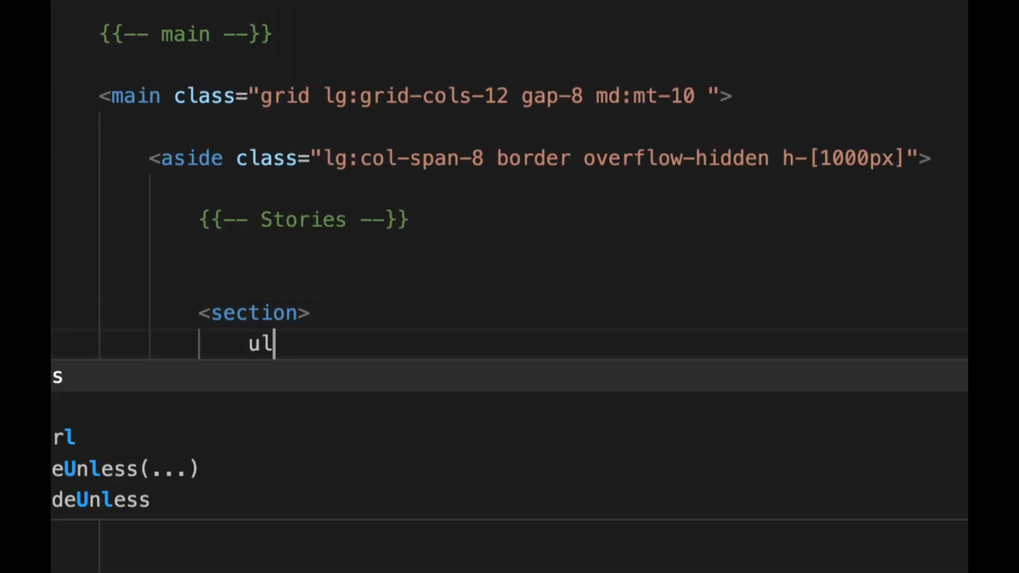
{"action": "type", "text": ">li"}
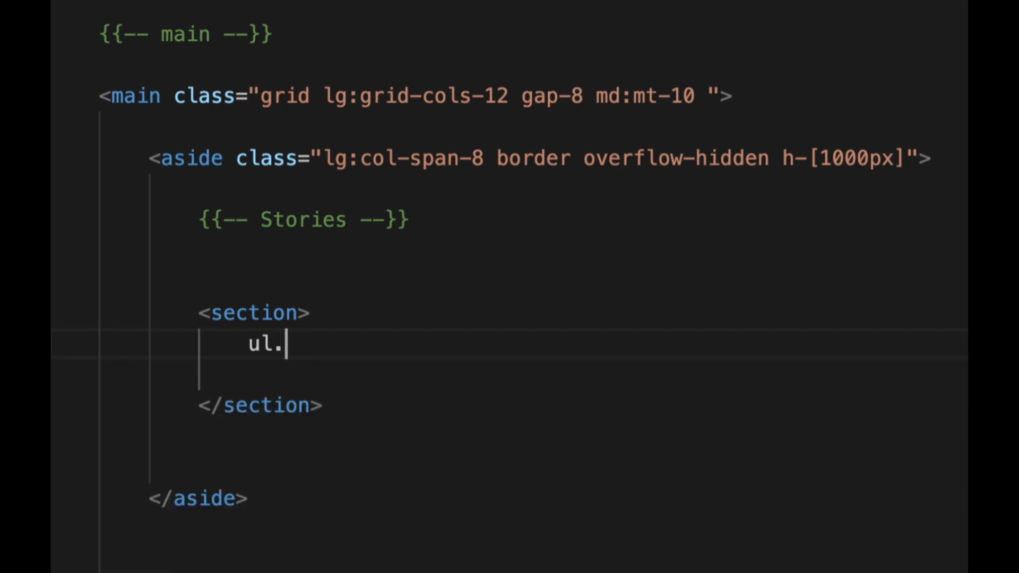
{"action": "type", "text": "flex"}
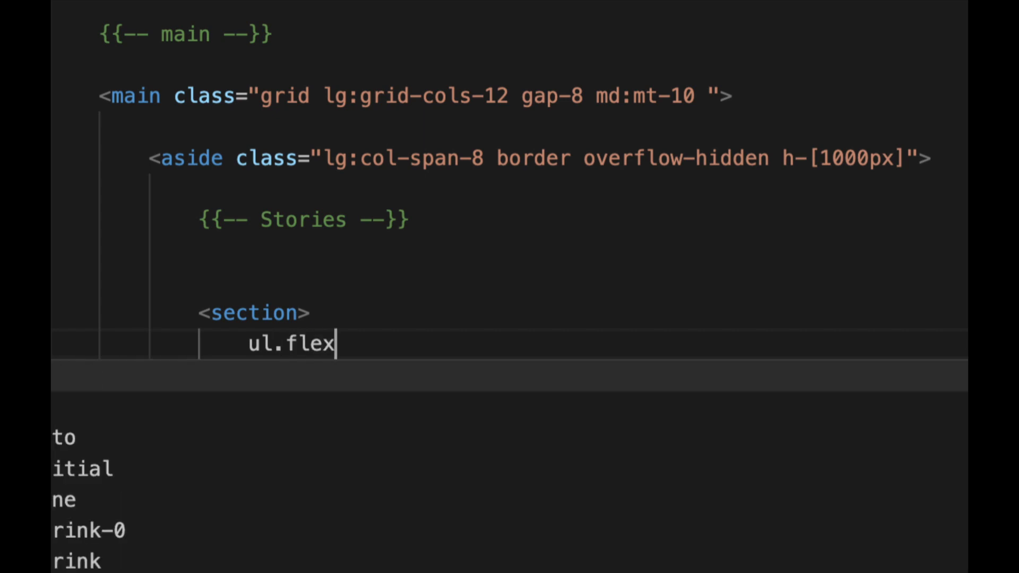
{"action": "type", "text": "."}
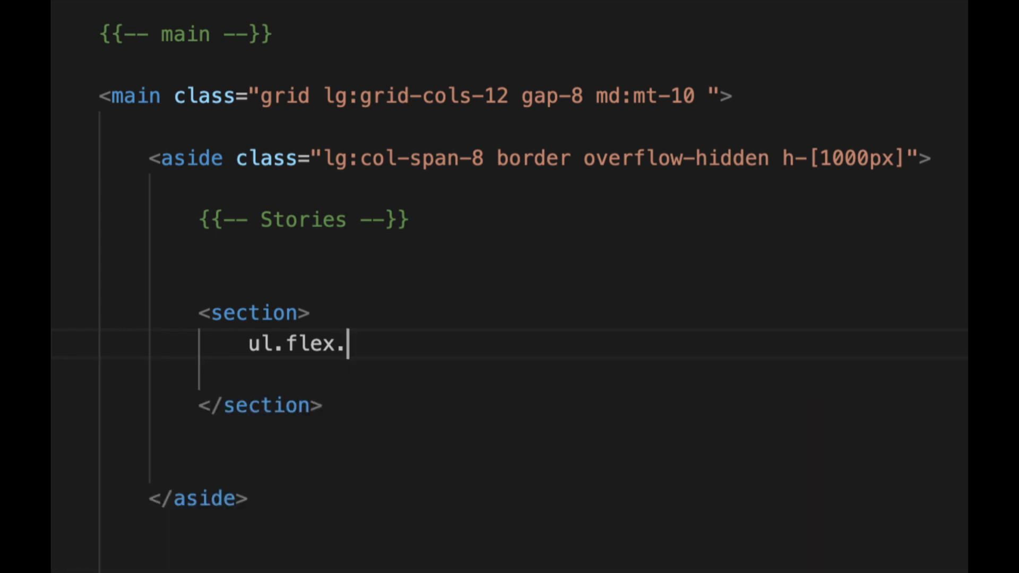
{"action": "type", "text": "overflowx"}
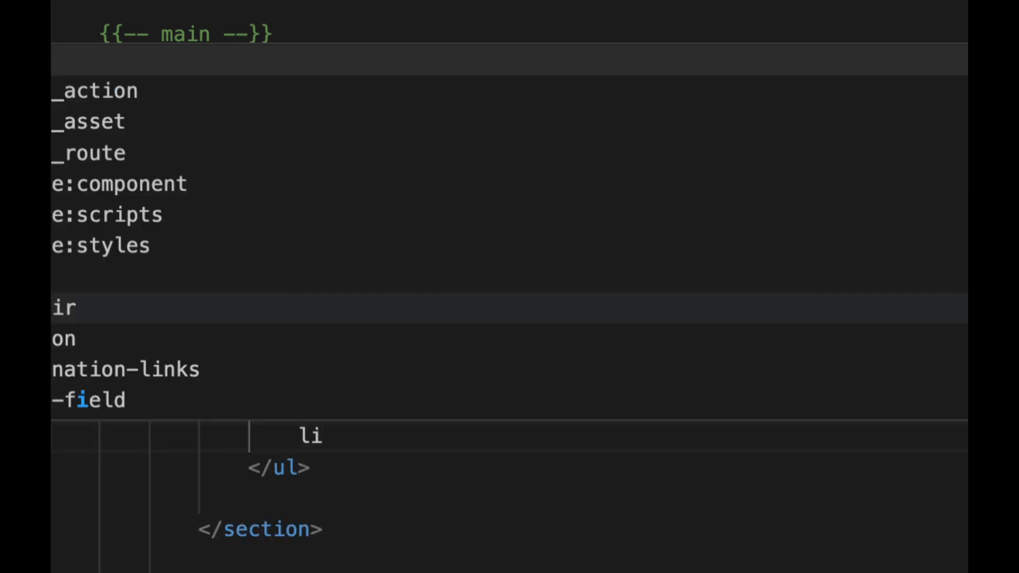
- Give the story list item classes flex flex-col justify-center w-20 gap-1 p-2
{"action": "type", "text": ".fl"}
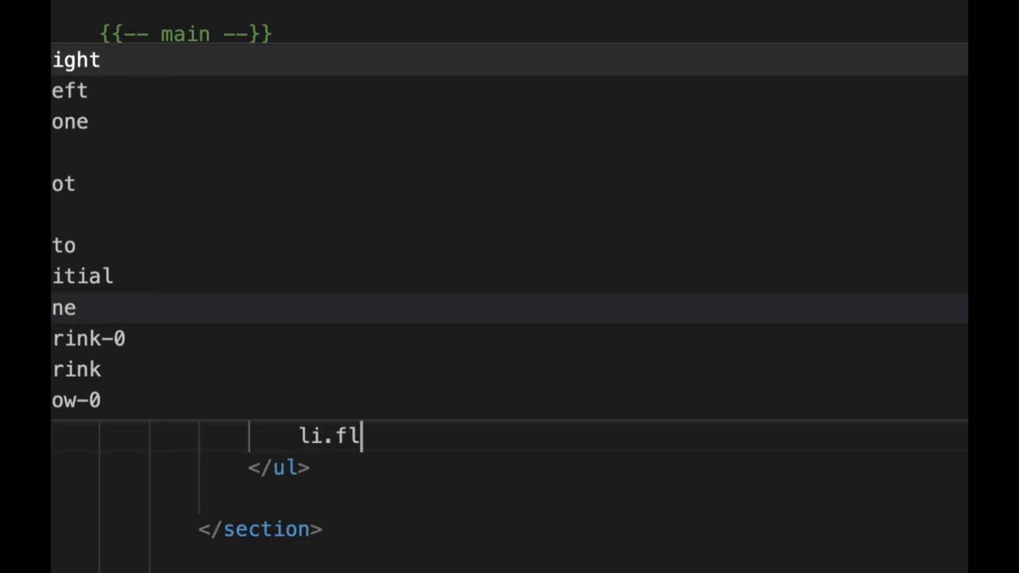
{"action": "type", "text": "ex.flex-col"}
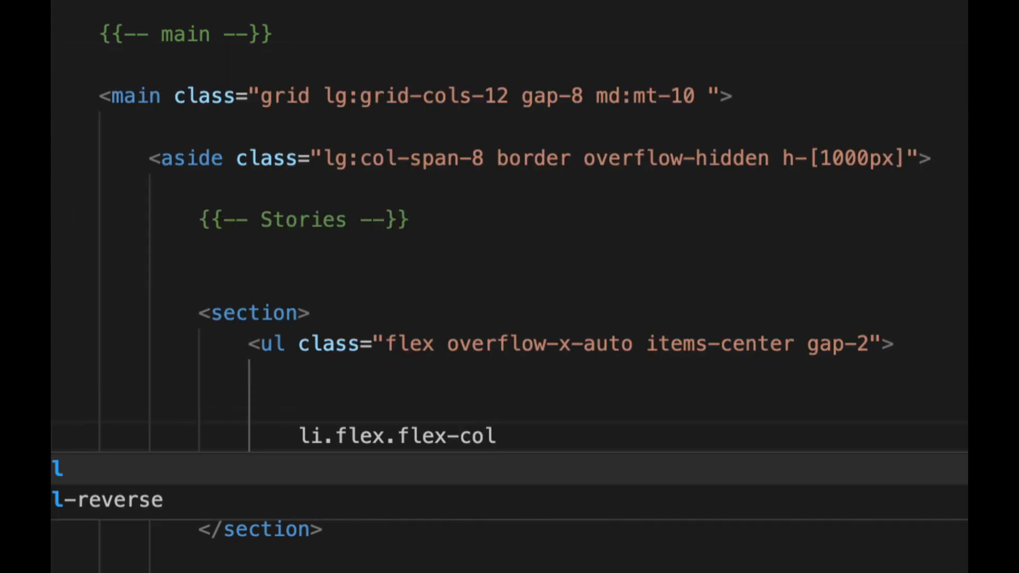
{"action": "type", "text": ".just-"}
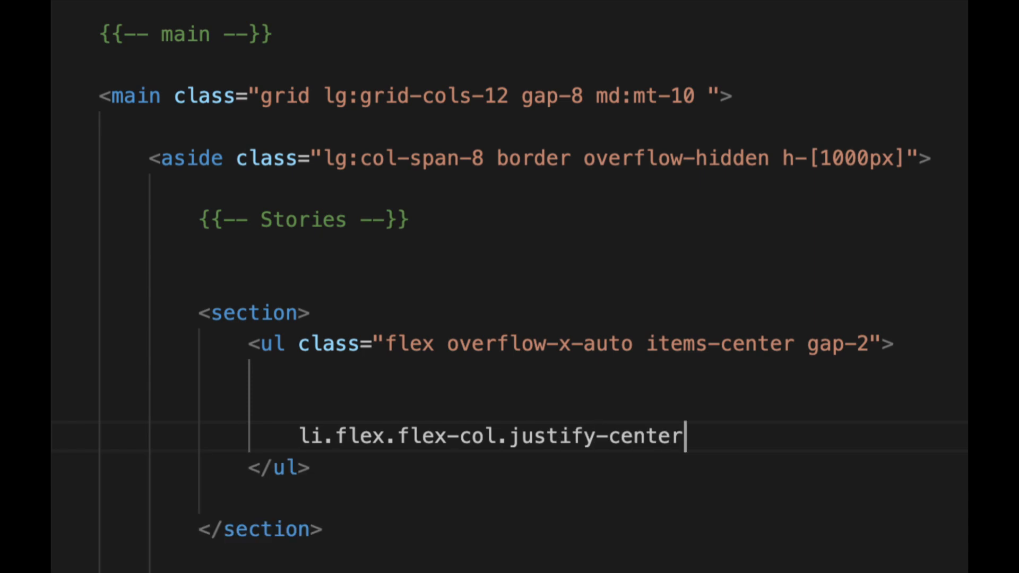
{"action": "type", "text": ".w-20."}
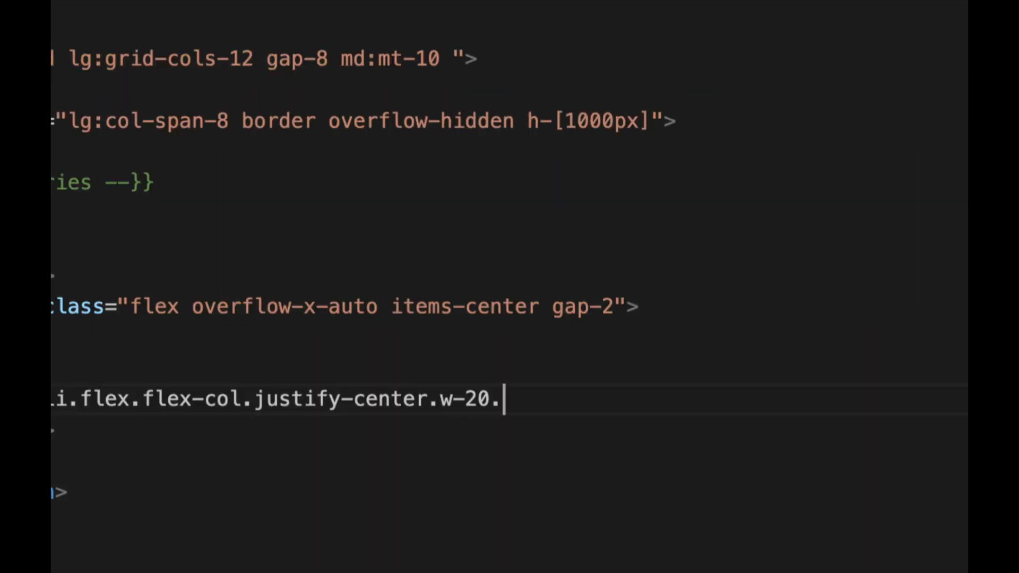
{"action": "type", "text": "gap-1.-2"}
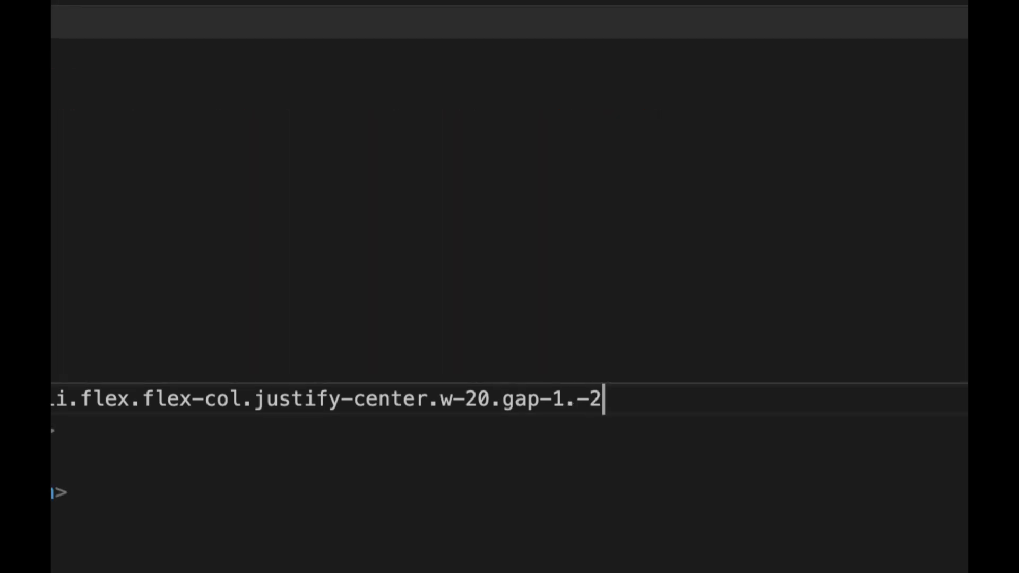
{"action": "type", "text": "p-2"}
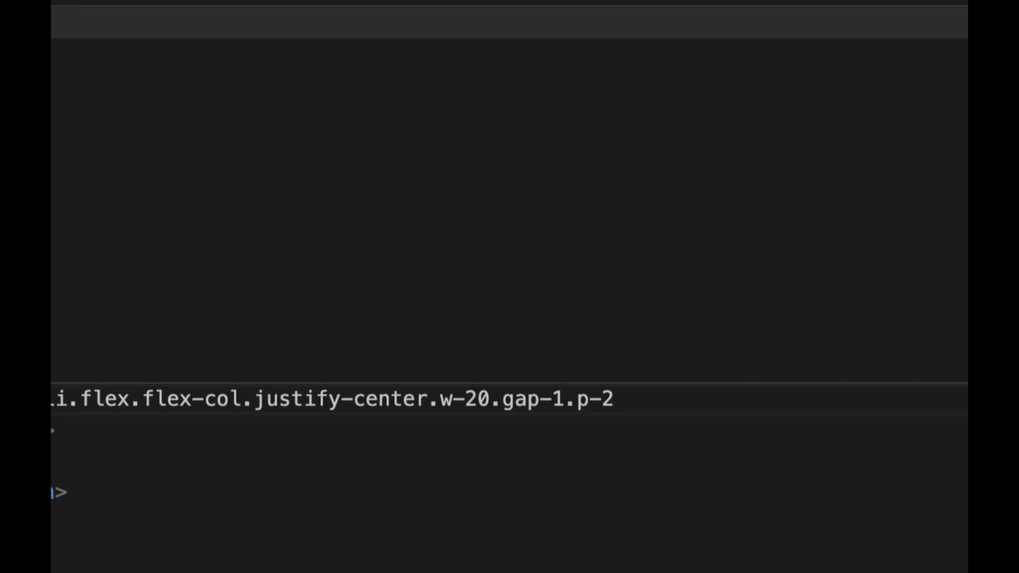
{"action": "scroll", "scroll_direction": "down", "scroll_amount": 3}
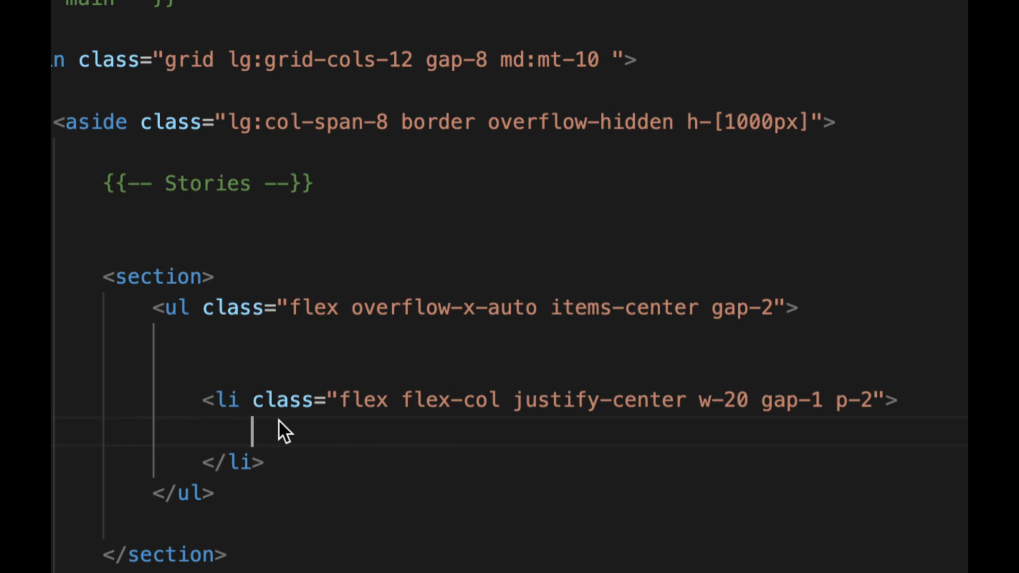
- Open avatar.blade.php via quick open and select its placeholder svg block
{"action": "type", "text": "av"}
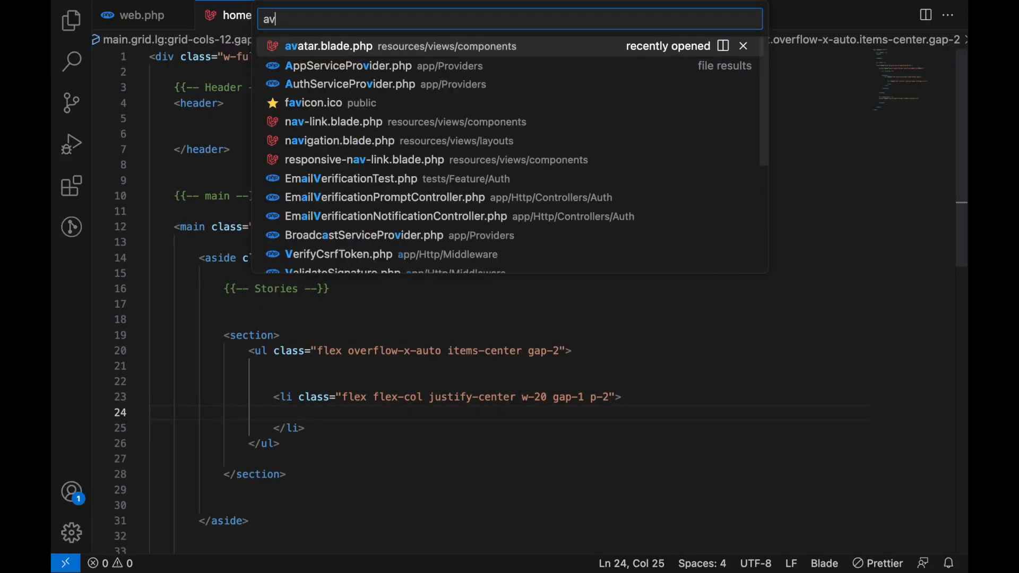
{"action": "left_click", "coordinate": [328, 45]}
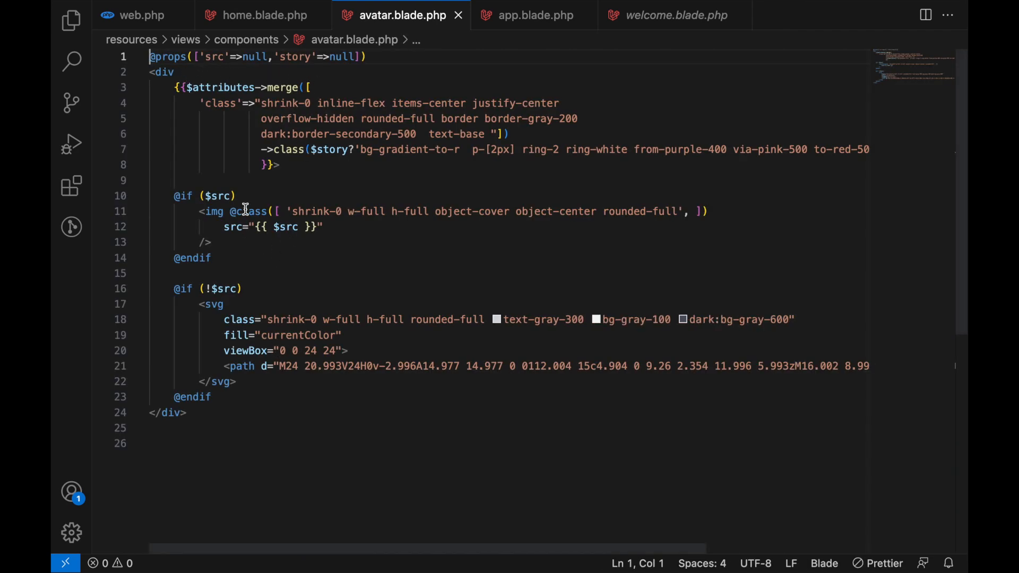
{"action": "left_click_drag", "start_coordinate": [174, 196], "coordinate": [235, 195]}
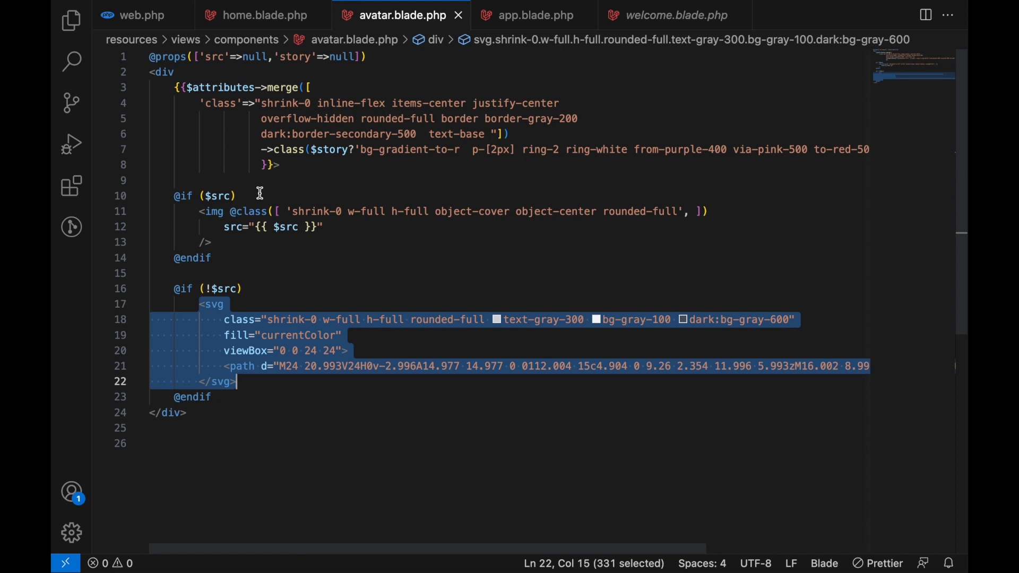
{"action": "mouse_move", "coordinate": [271, 18]}
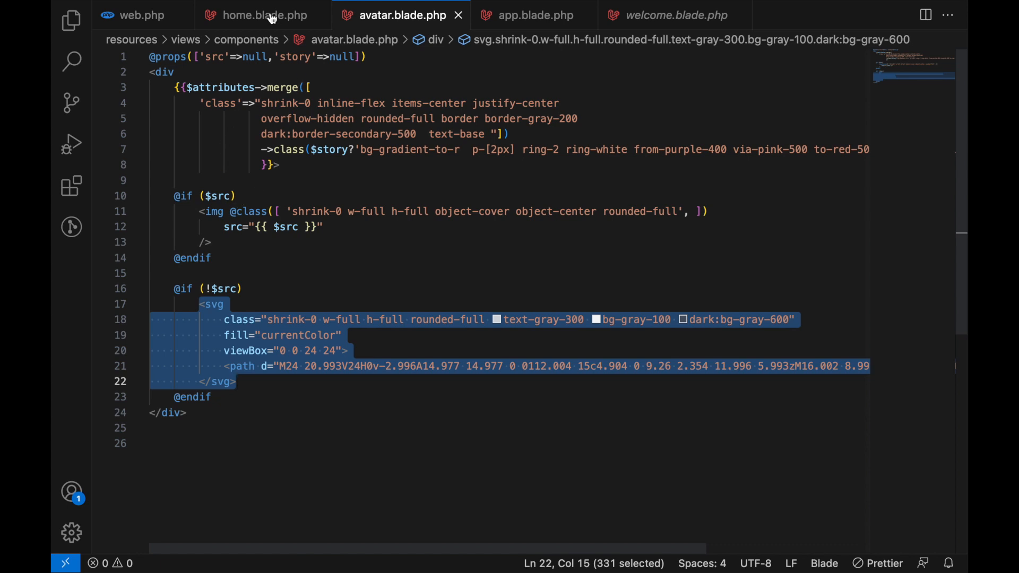
{"action": "mouse_move", "coordinate": [263, 15]}
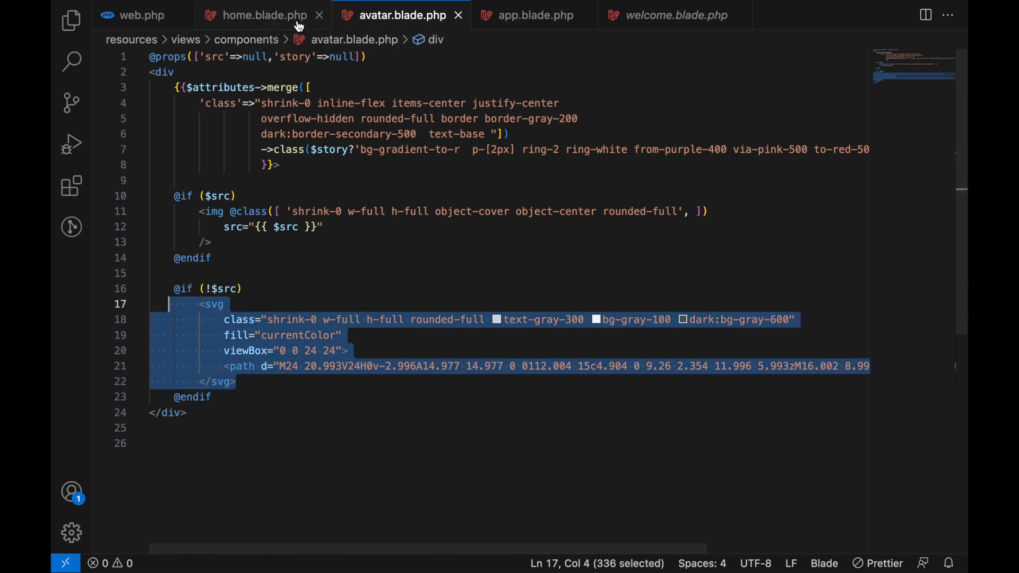
- Add an <x-avatar class="" /> component inside the story li in home.blade.php
{"action": "left_click", "coordinate": [264, 15]}
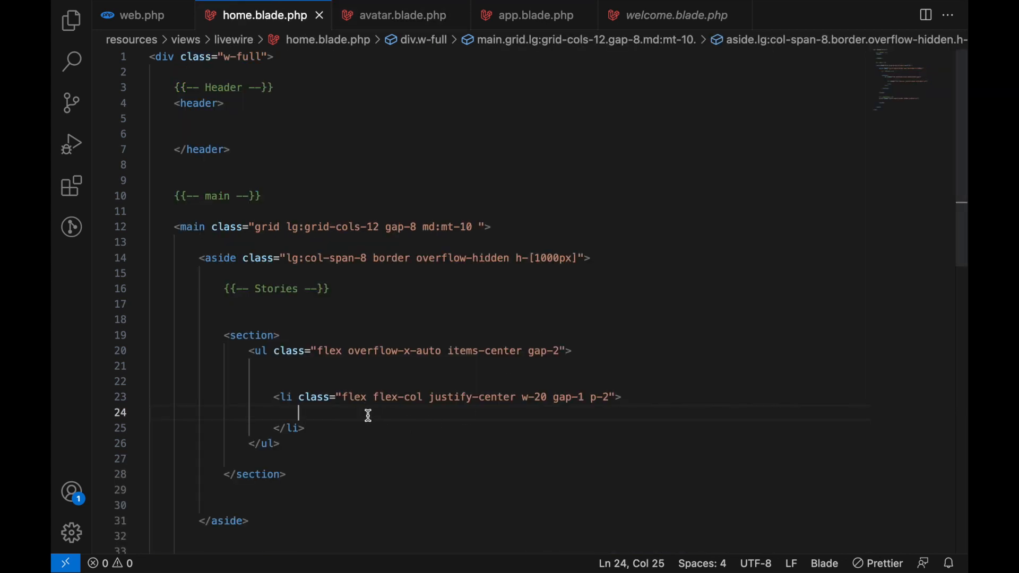
{"action": "type", "text": "c-"}
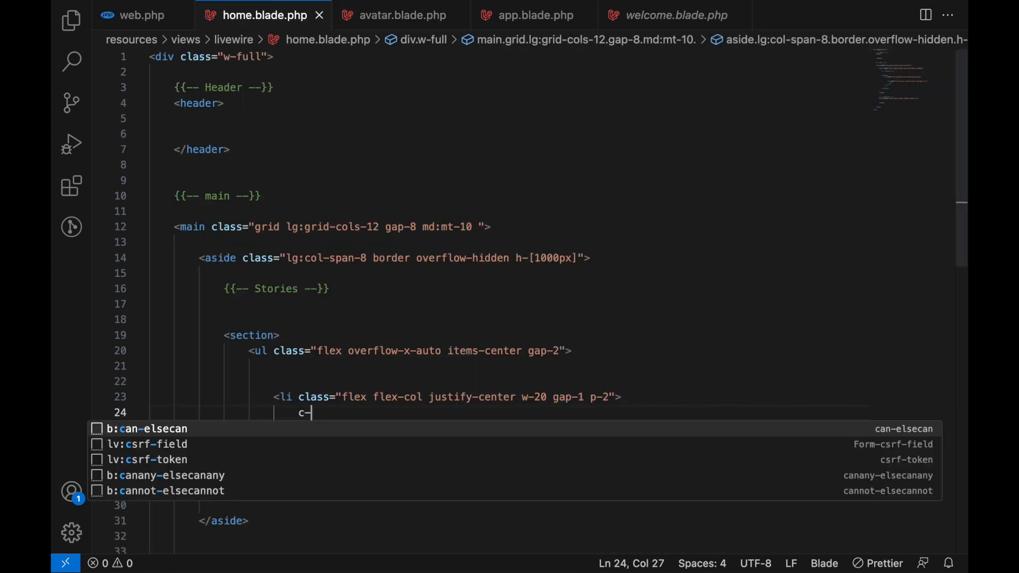
{"action": "type", "text": "x-avatar/>"}
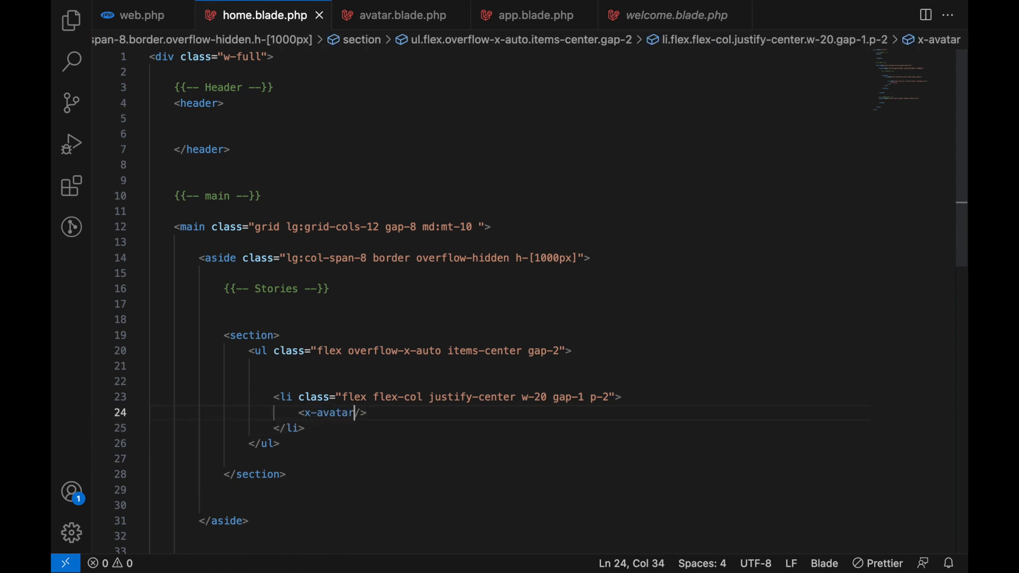
{"action": "type", "text": "\" \""}
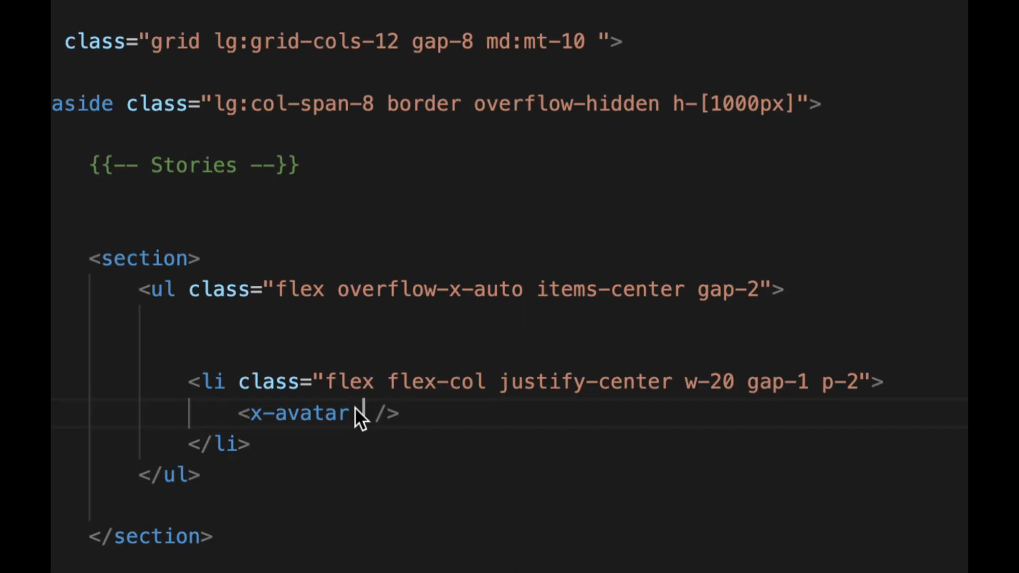
{"action": "type", "text": "class=\"\""}
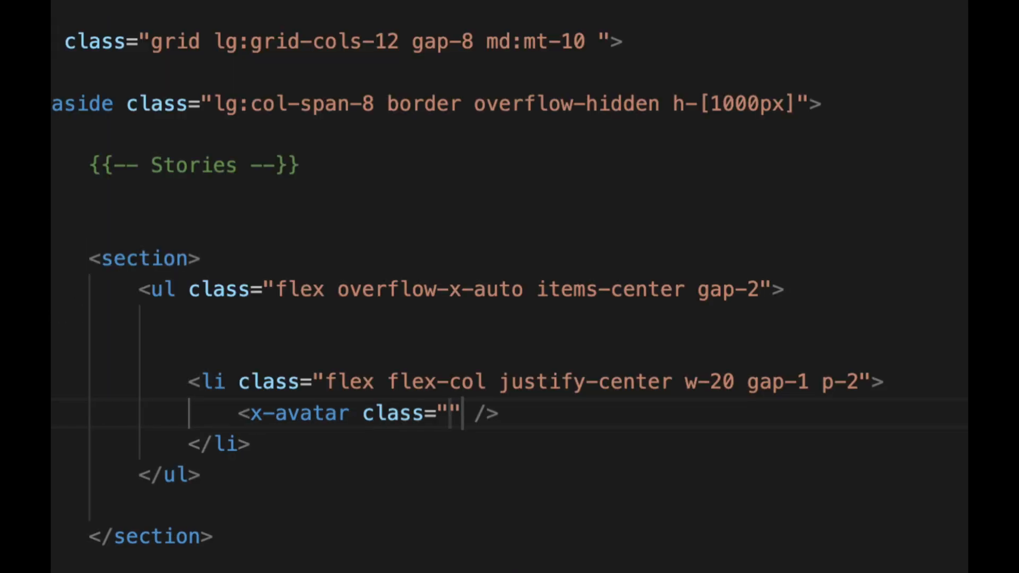
{"action": "type", "text": "h-1"}
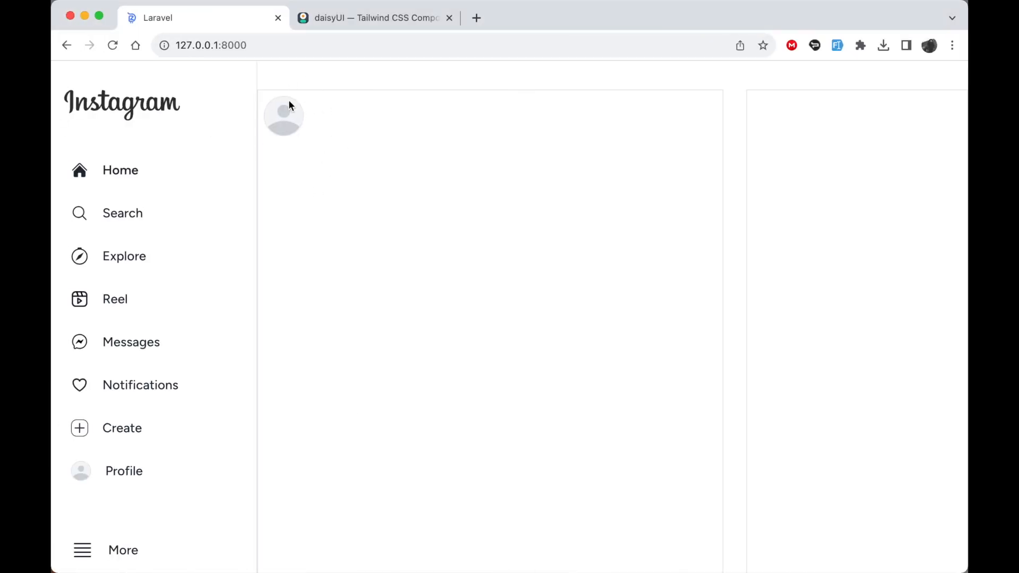
{"action": "mouse_move", "coordinate": [428, 232]}
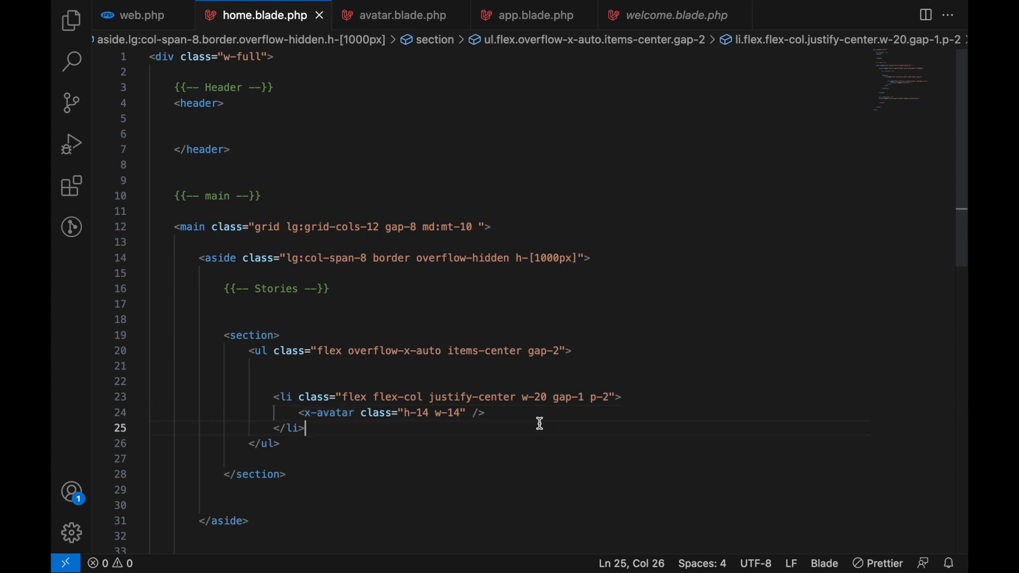
- Add a p.text-xs.font-medium.truncate under the avatar showing {{fake()->name}}
{"action": "type", "text": "p"}
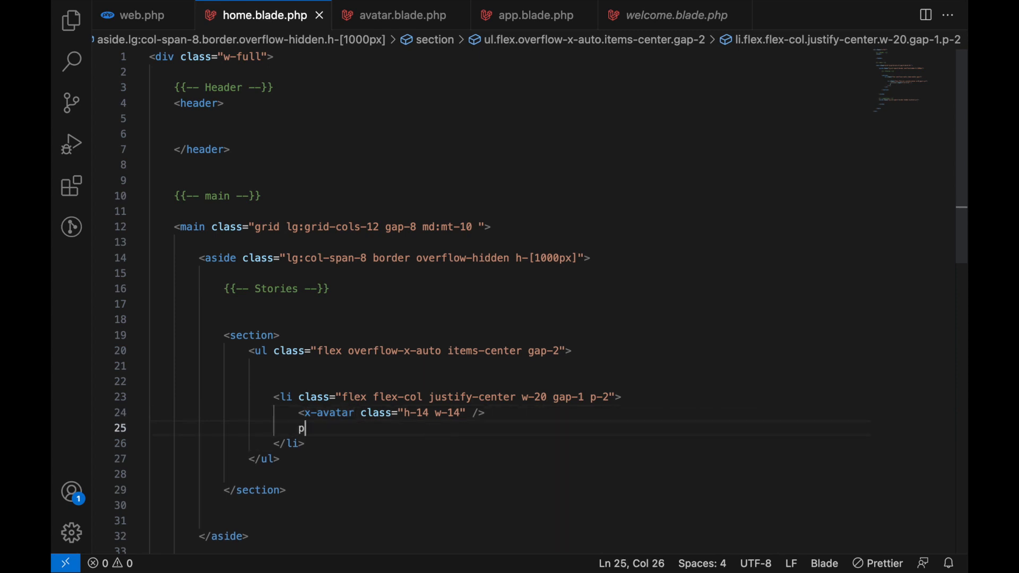
{"action": "type", "text": ".t"}
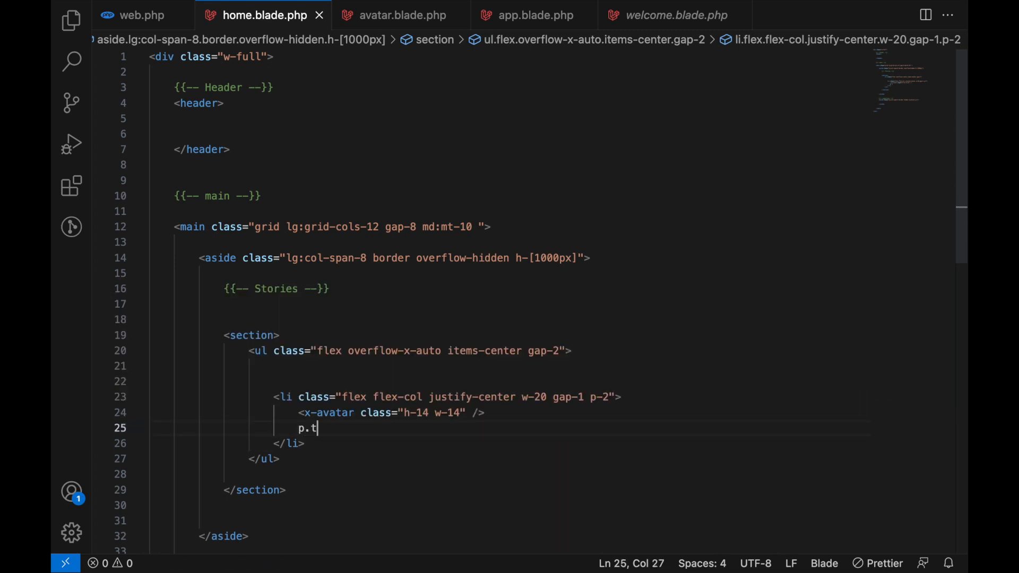
{"action": "type", "text": "ext-s"}
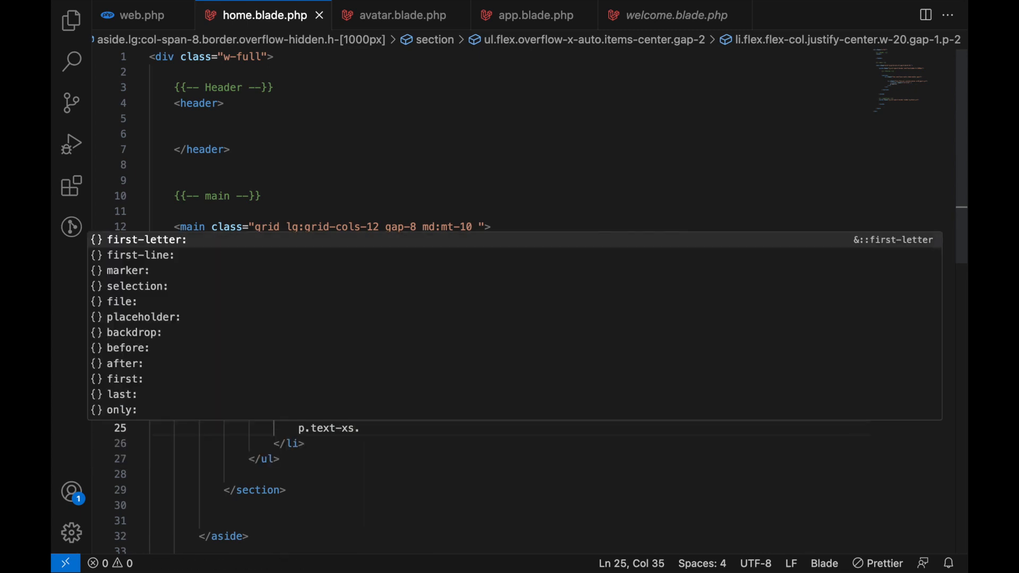
{"action": "type", "text": "fonc0m"}
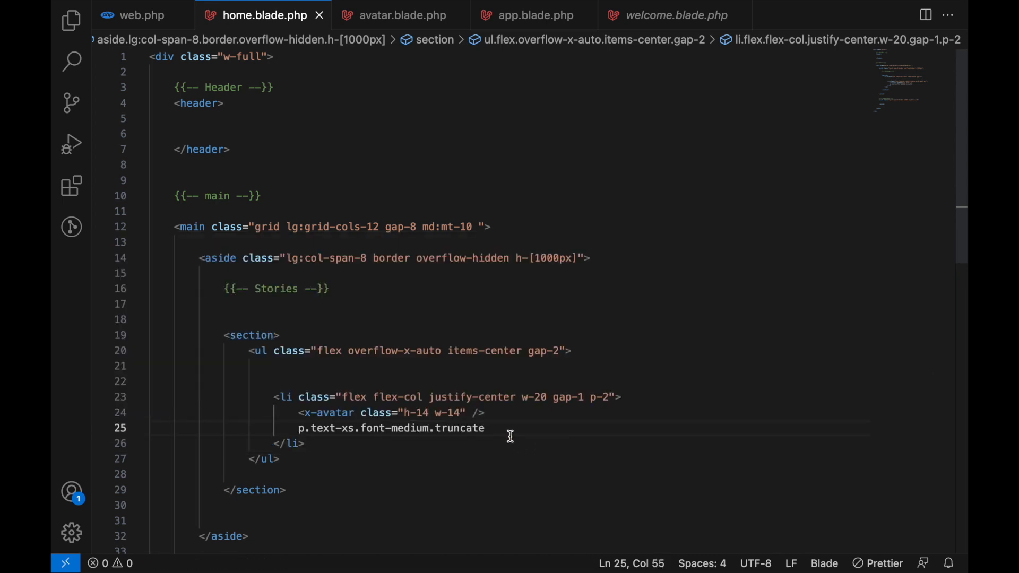
{"action": "key", "text": "Tab"}
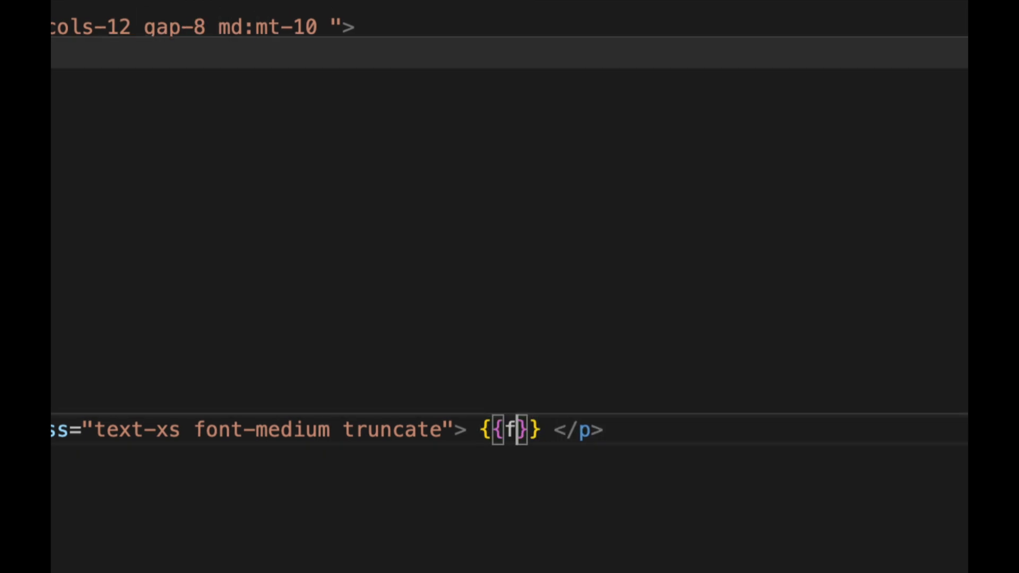
{"action": "type", "text": "ake()->name"}
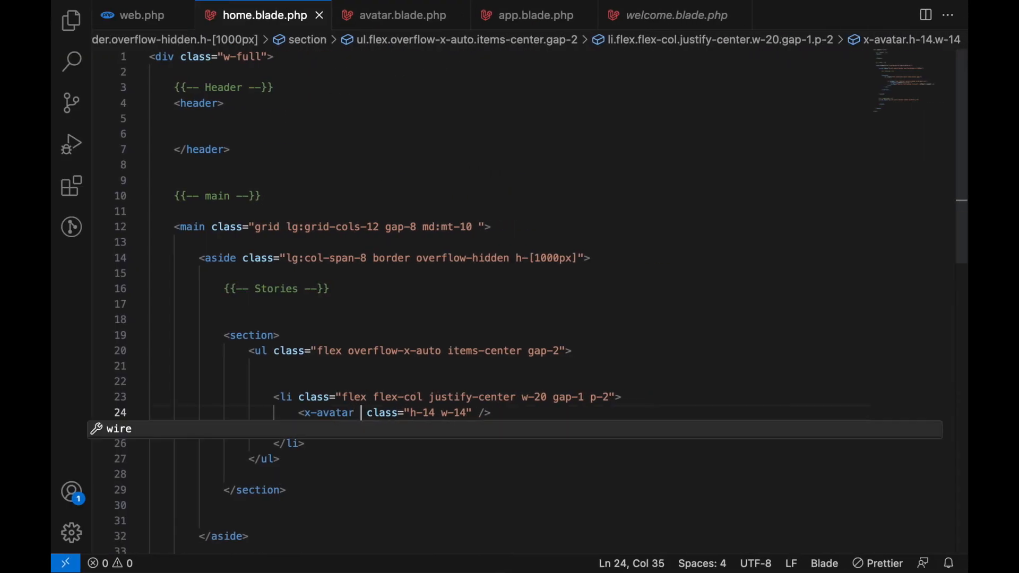
{"action": "type", "text": "src=\""}
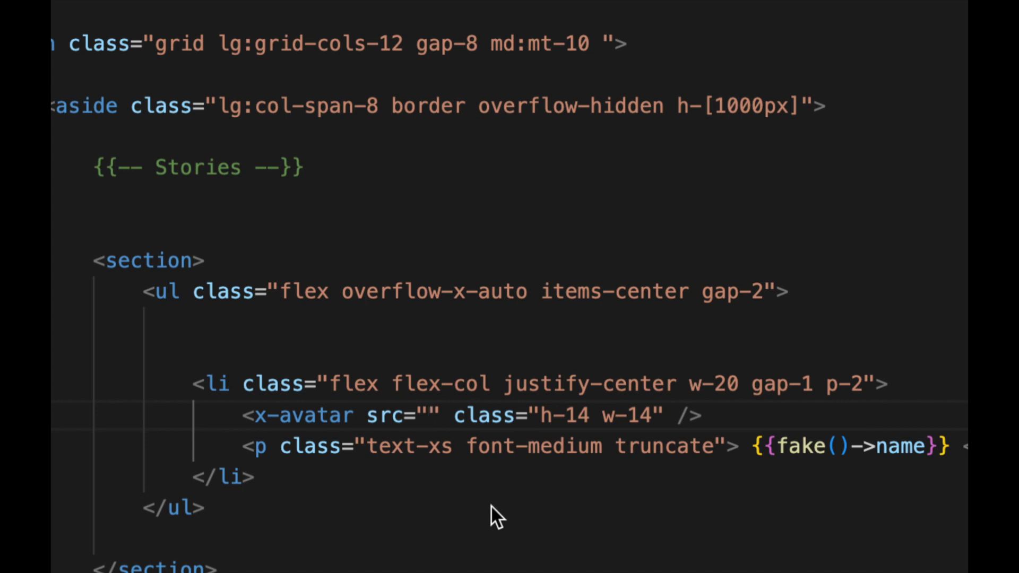
{"action": "type", "text": "https://"}
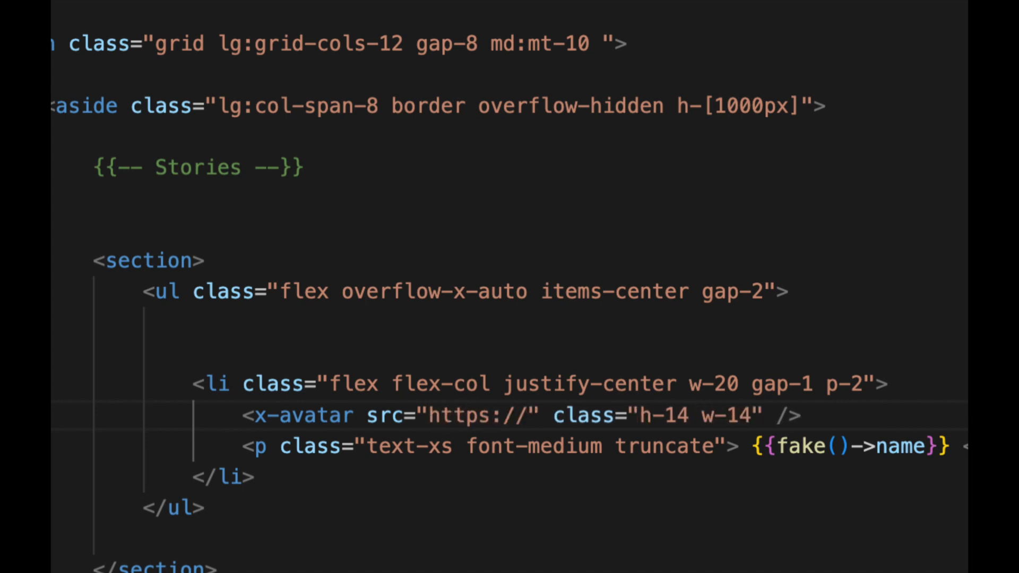
{"action": "type", "text": "sourc"}
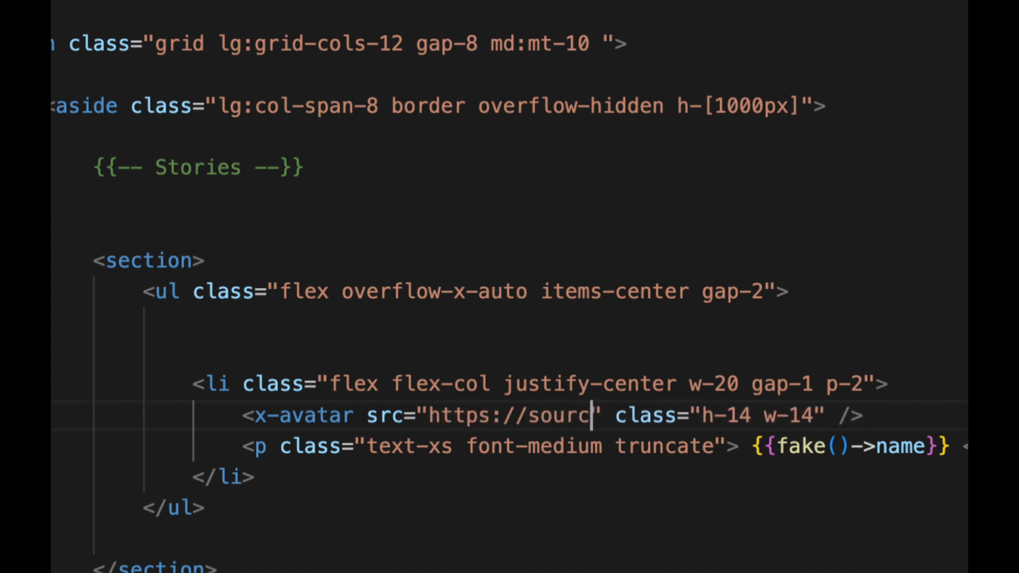
{"action": "type", "text": "e.unsplash.com/"}
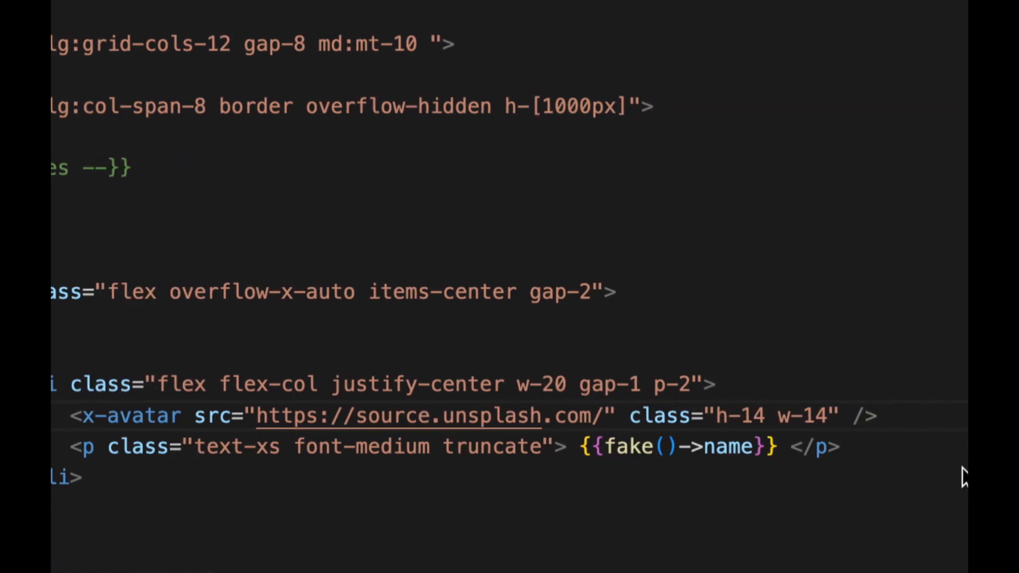
{"action": "type", "text": "5"}
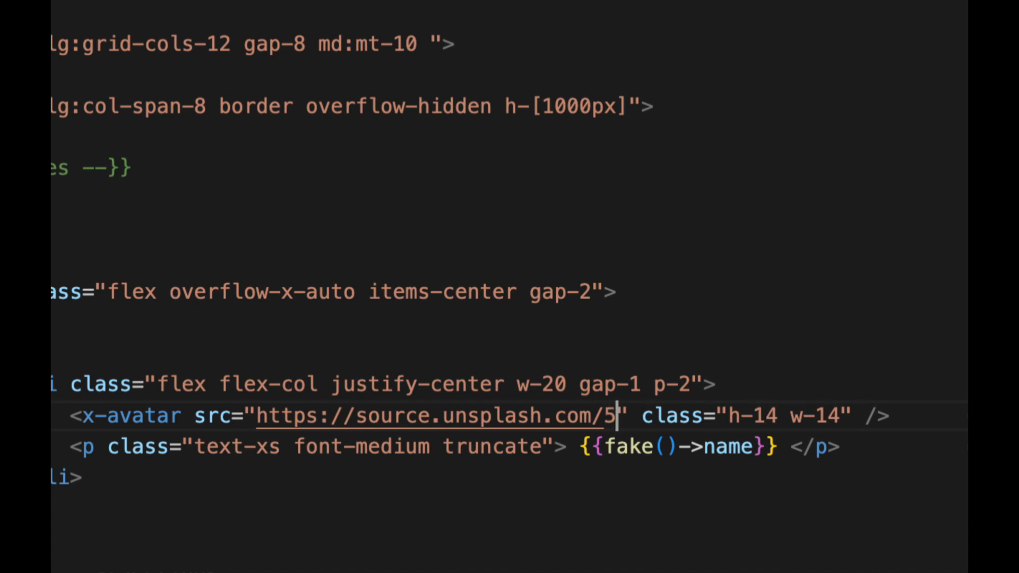
{"action": "type", "text": "00x5"}
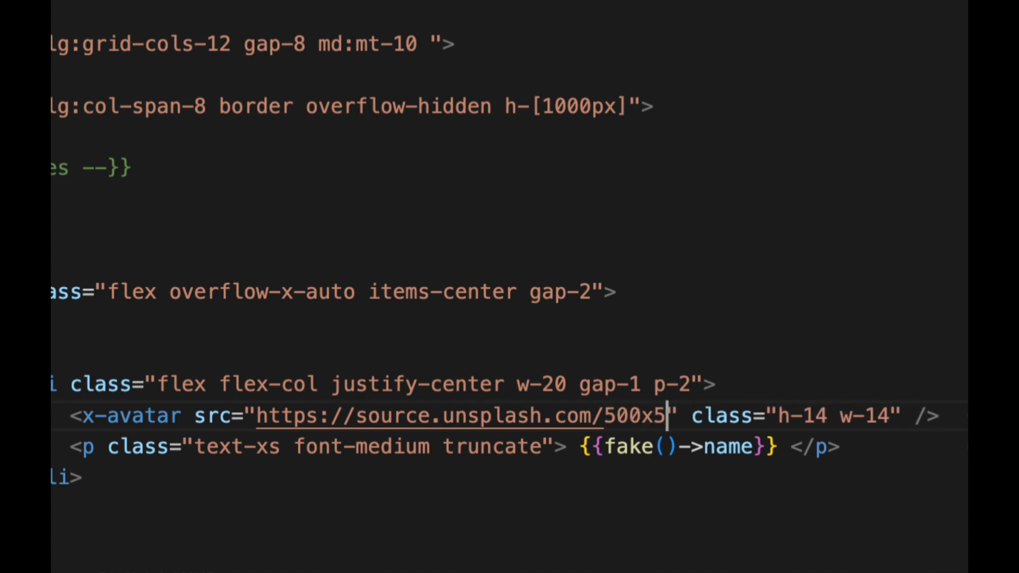
{"action": "type", "text": "00?f"}
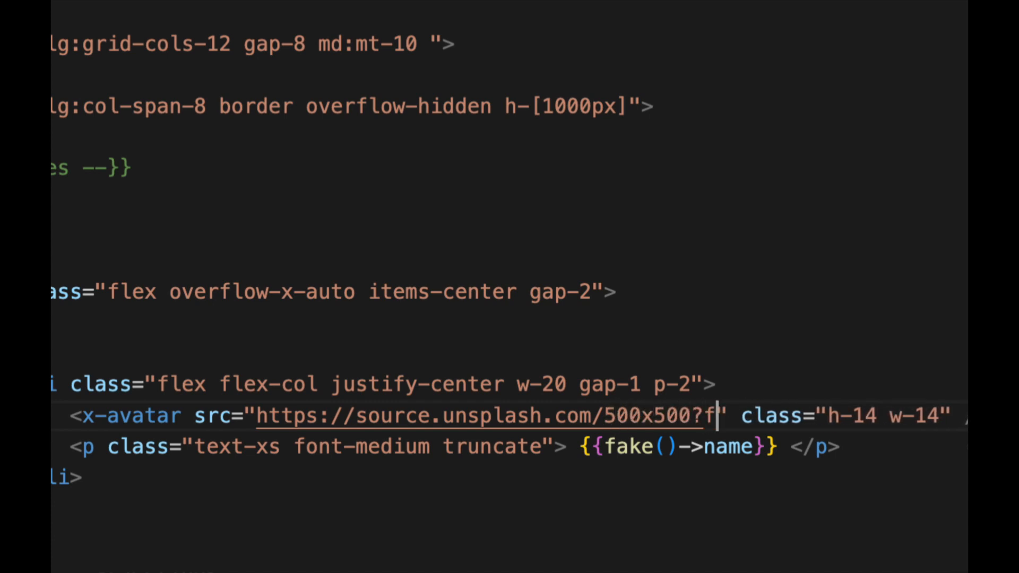
{"action": "type", "text": "ace"}
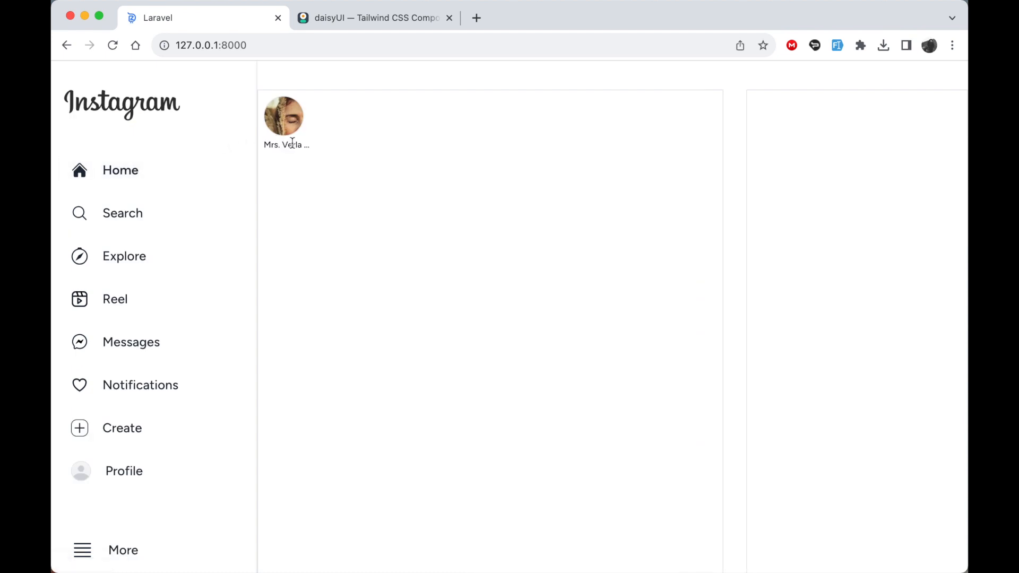
{"action": "mouse_move", "coordinate": [287, 126]}
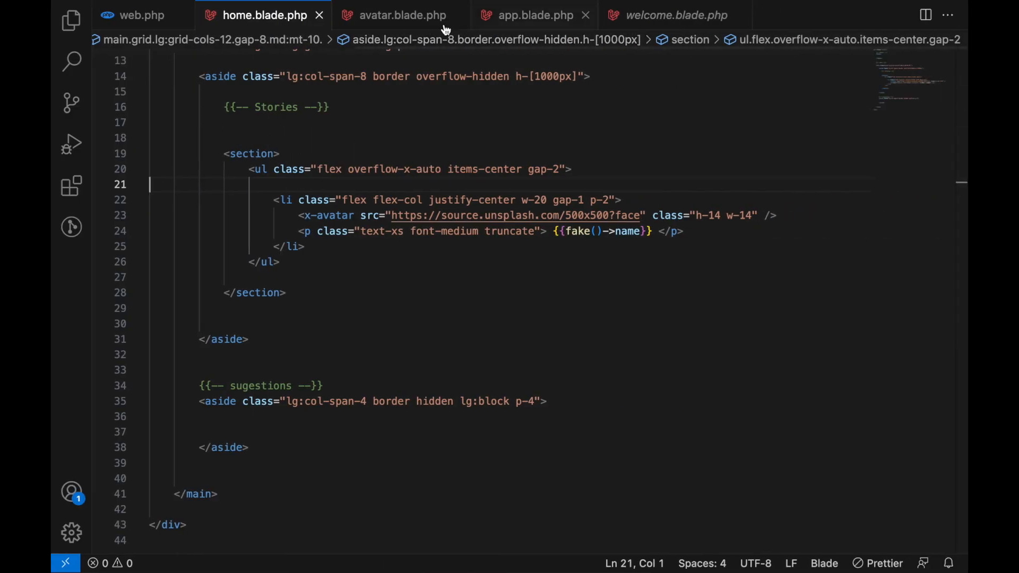
- Check the avatar component's props, then add the story attribute to x-avatar
{"action": "left_click", "coordinate": [401, 15]}
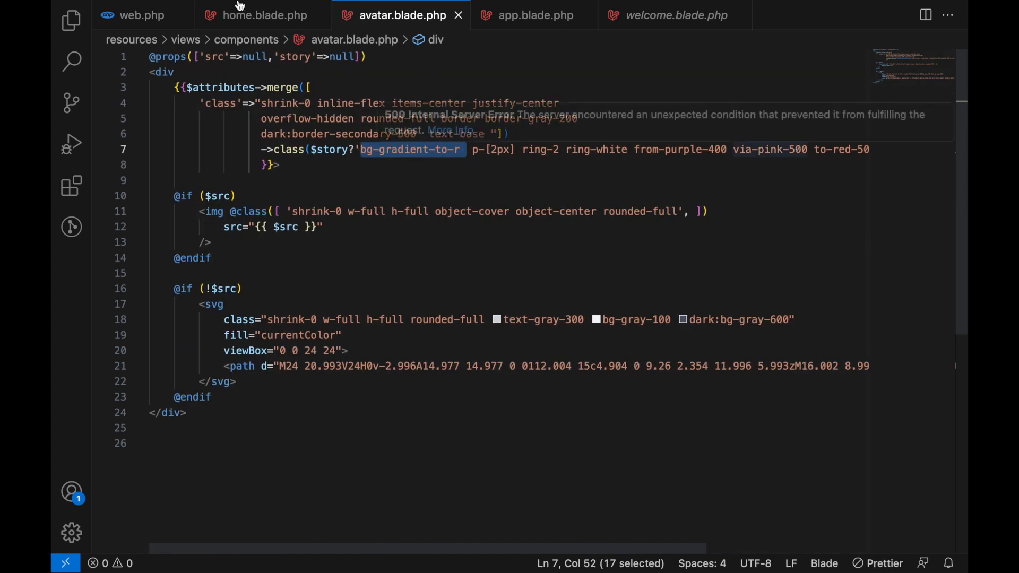
{"action": "left_click", "coordinate": [265, 15]}
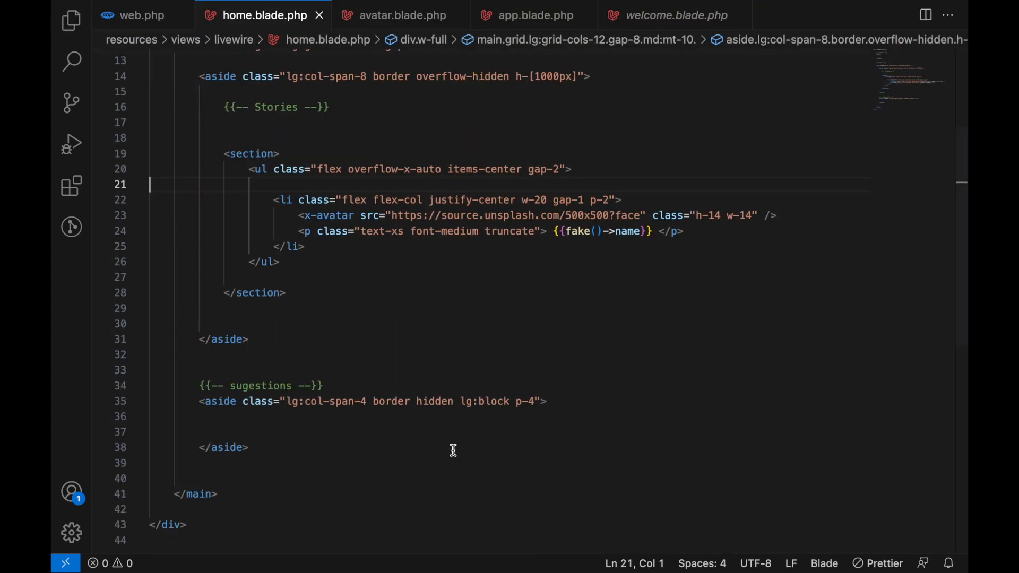
{"action": "type", "text": "str"}
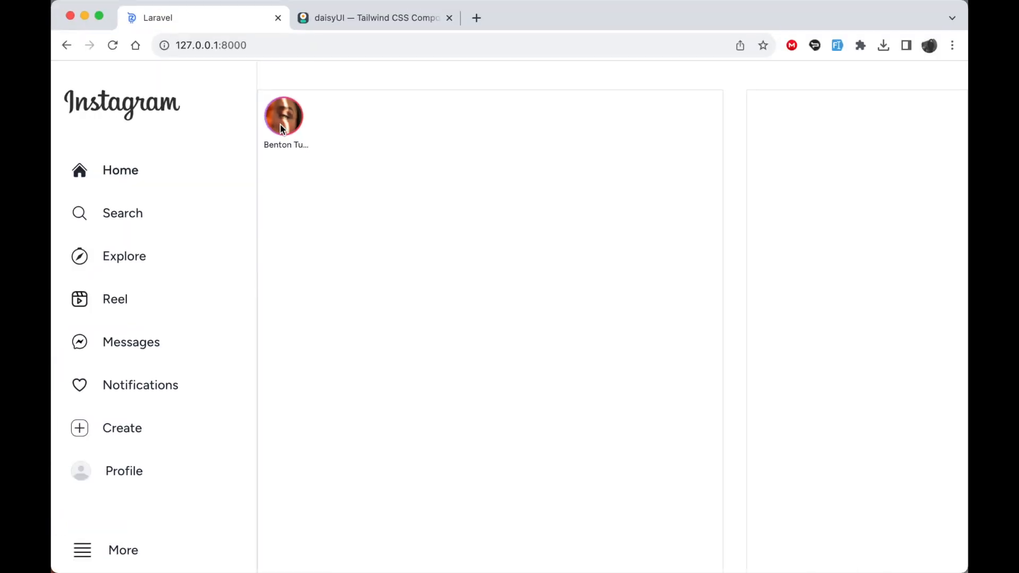
{"action": "mouse_move", "coordinate": [471, 287]}
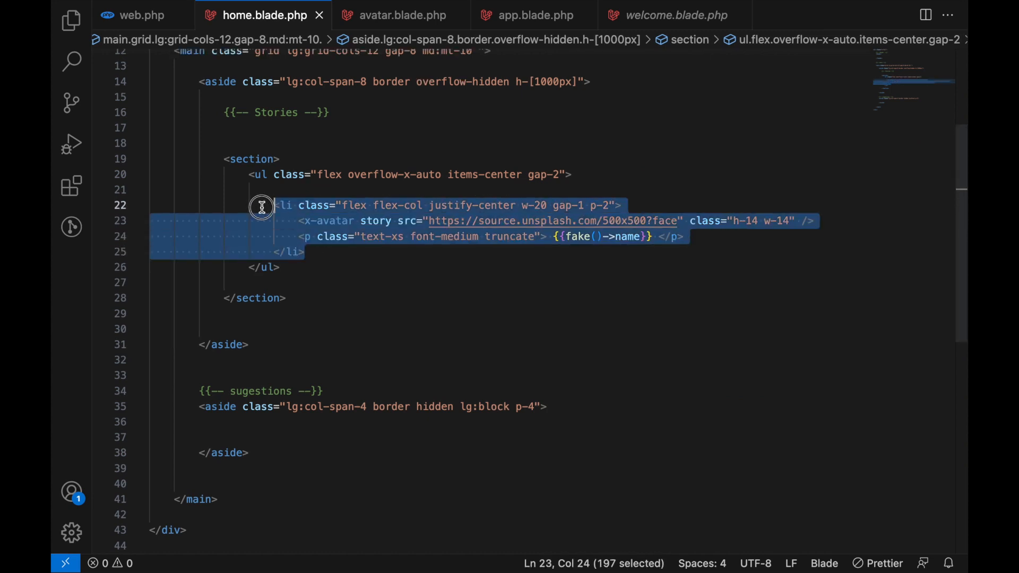
{"action": "key", "text": "ctrl+x"}
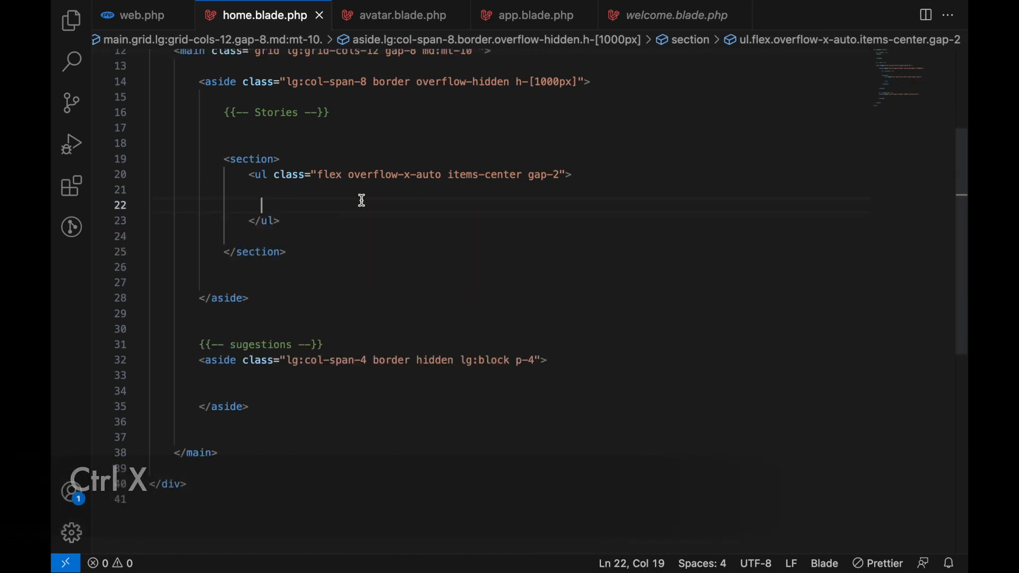
{"action": "type", "text": "for ($i = 0; $i < $count; $i++"}
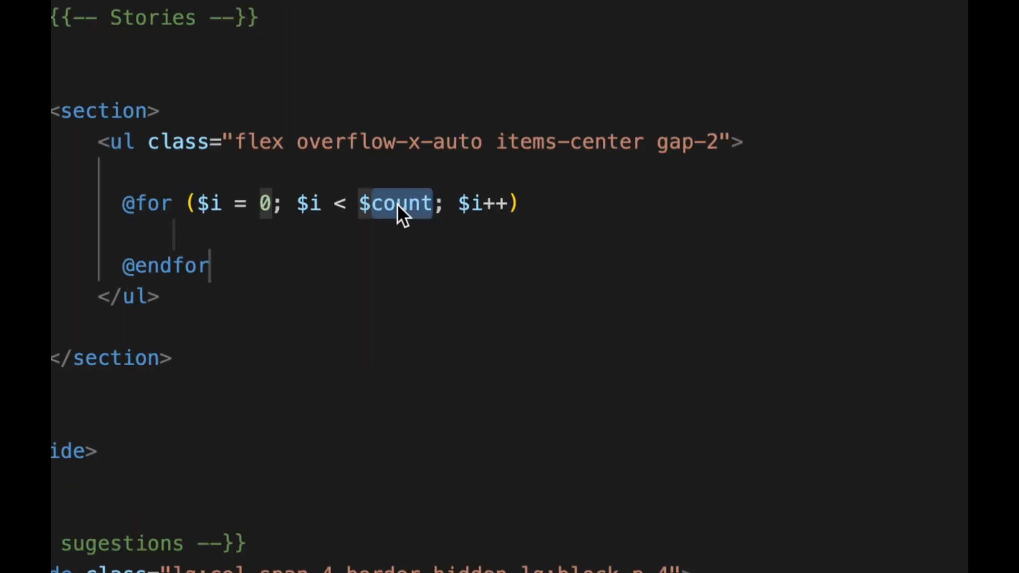
{"action": "type", "text": "10"}
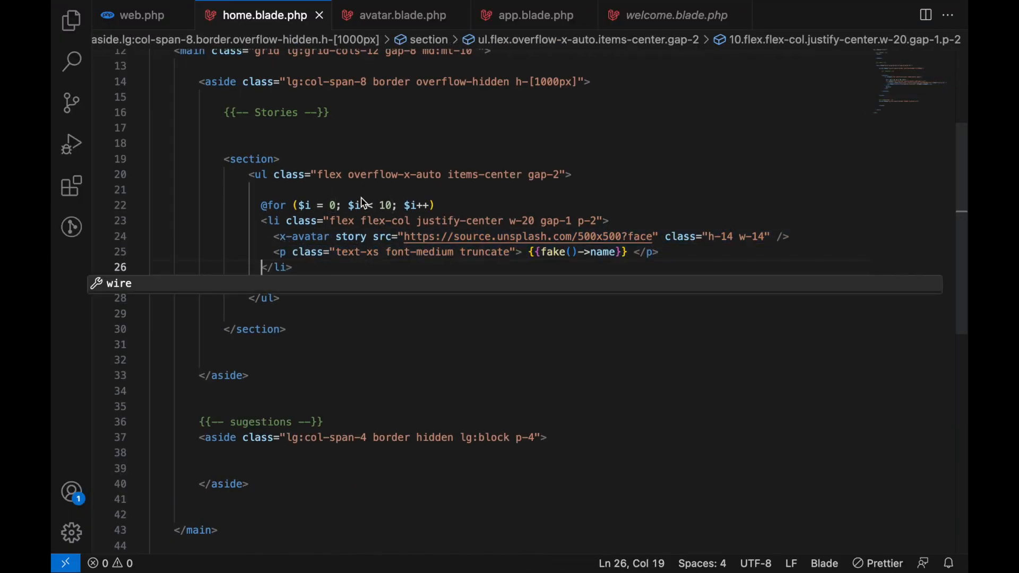
{"action": "type", "text": "@endfor"}
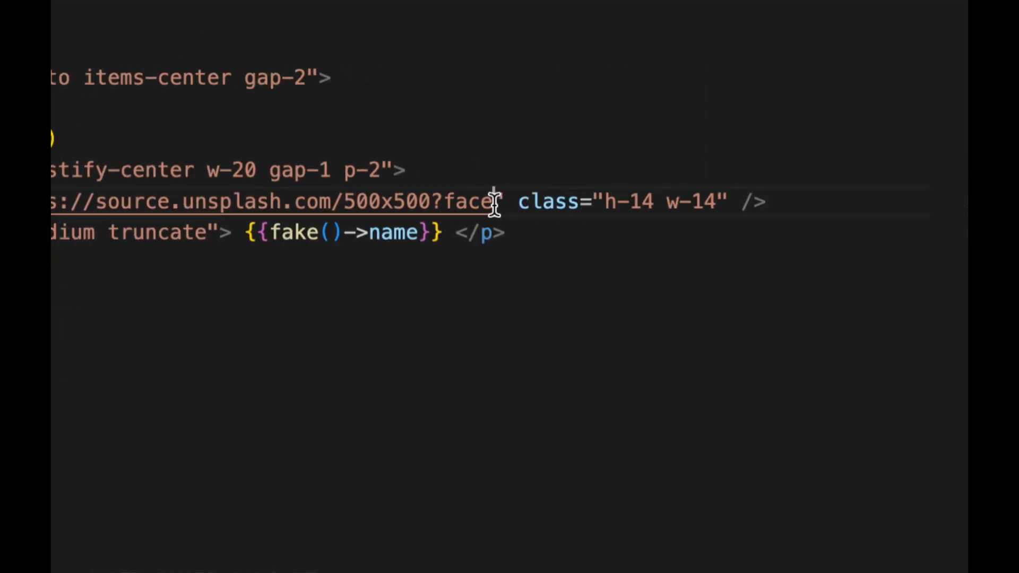
- Suffix the face image URL with -{{$i}} so each avatar varies
{"action": "type", "text": "-{{}}"}
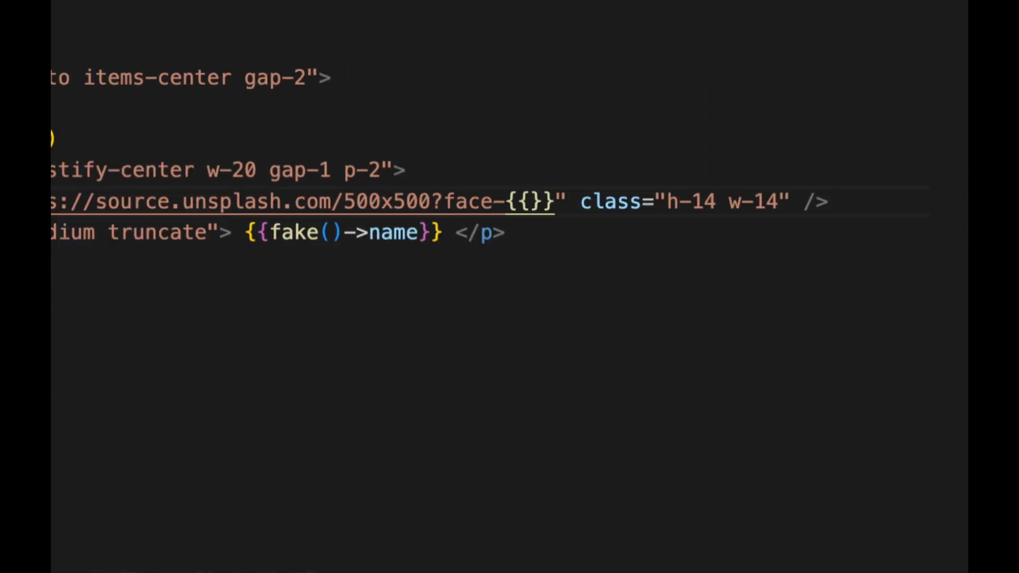
{"action": "type", "text": "$i"}
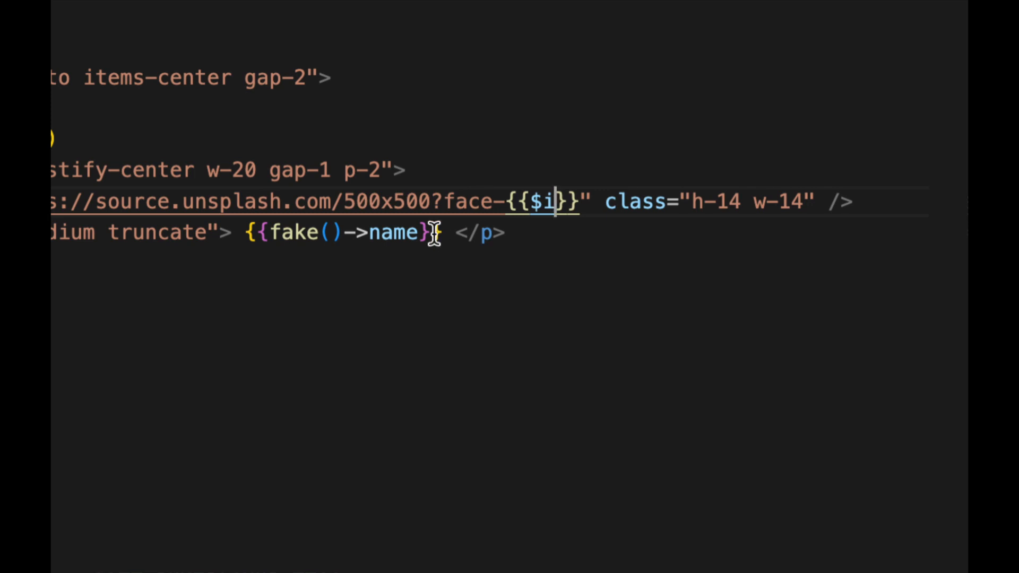